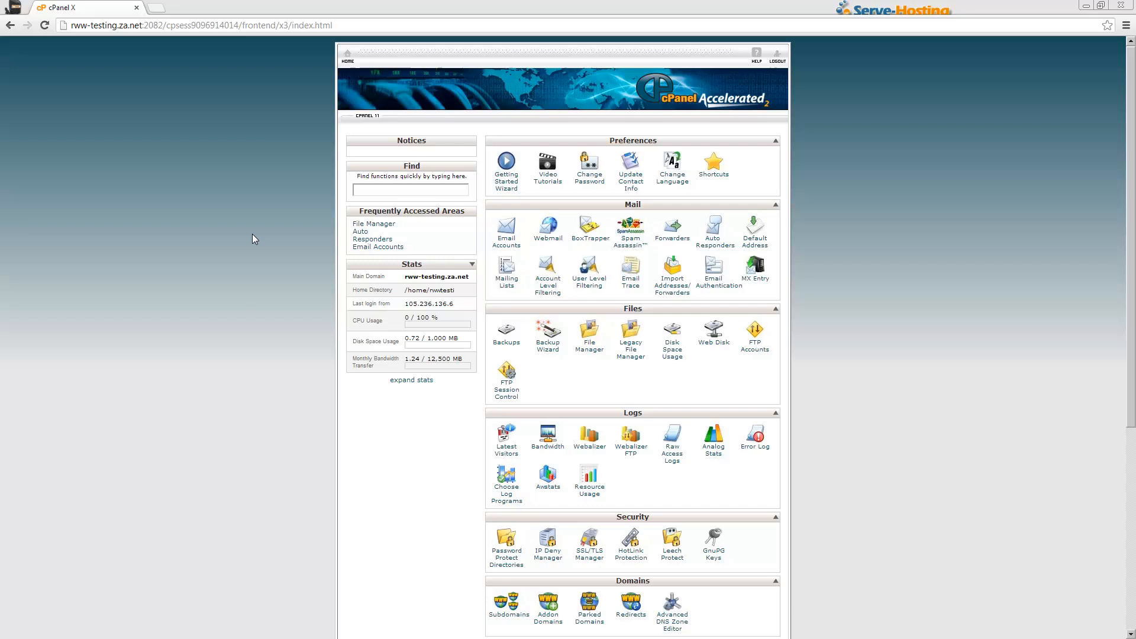
{"action": "mouse_move", "coordinate": [271, 323]}
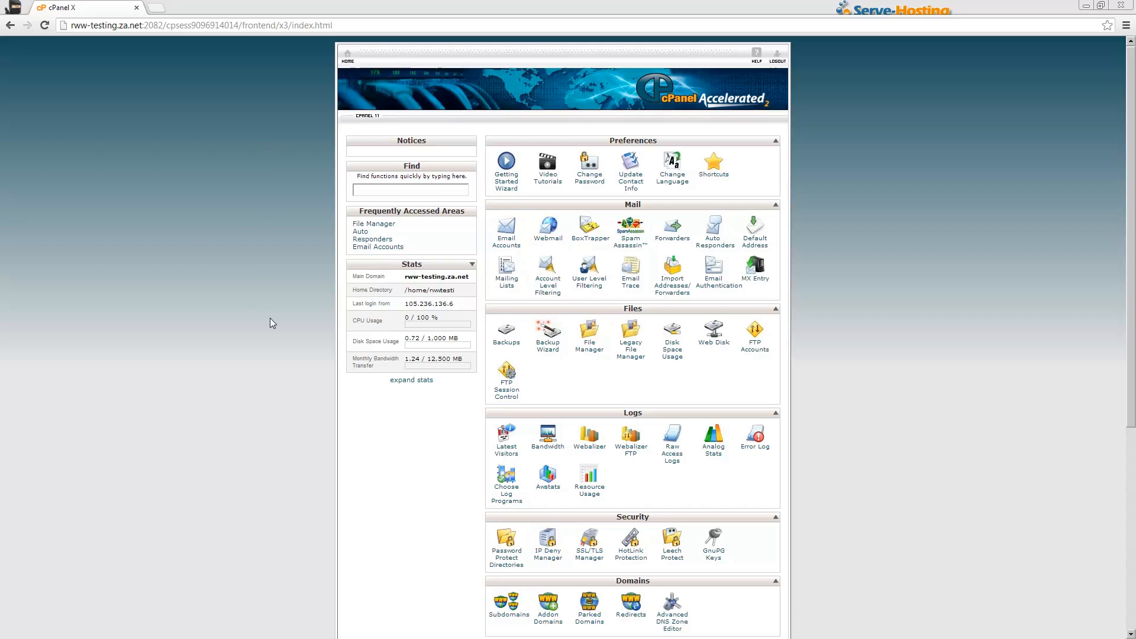
{"action": "mouse_move", "coordinate": [589, 345]}
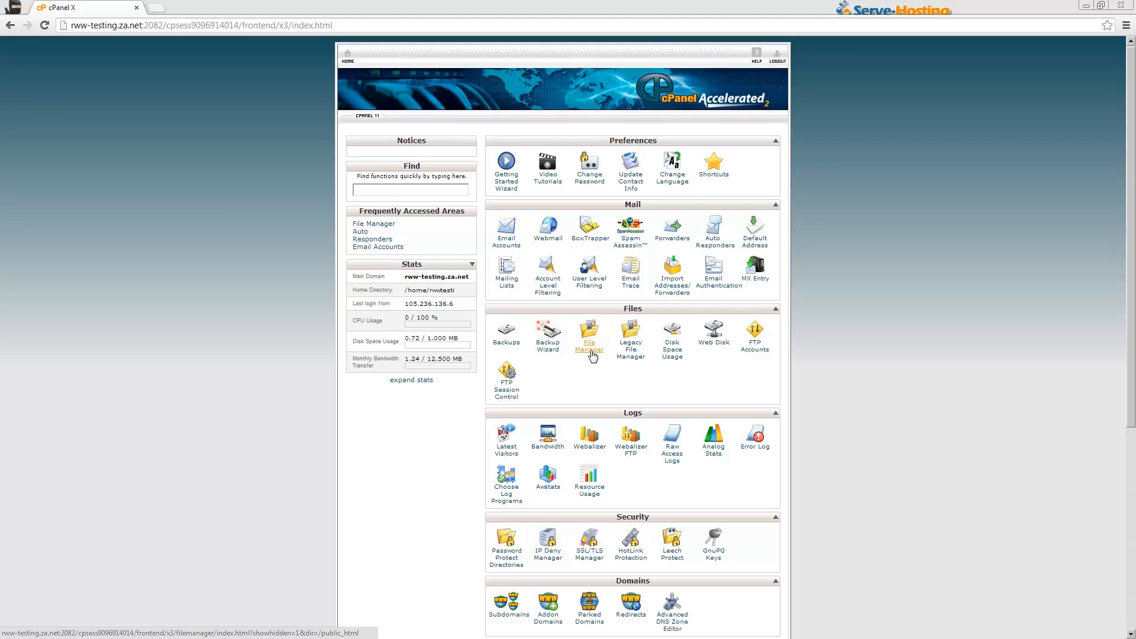
- Open File Manager on the public_html web root with hidden files shown
{"action": "left_click", "coordinate": [589, 336]}
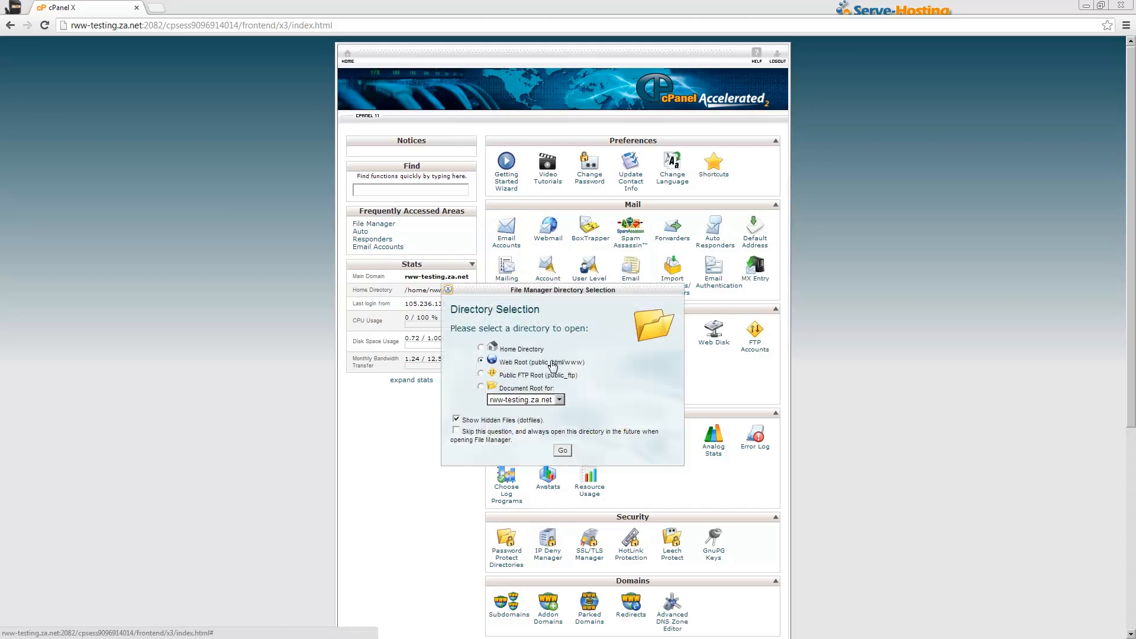
{"action": "mouse_move", "coordinate": [502, 428]}
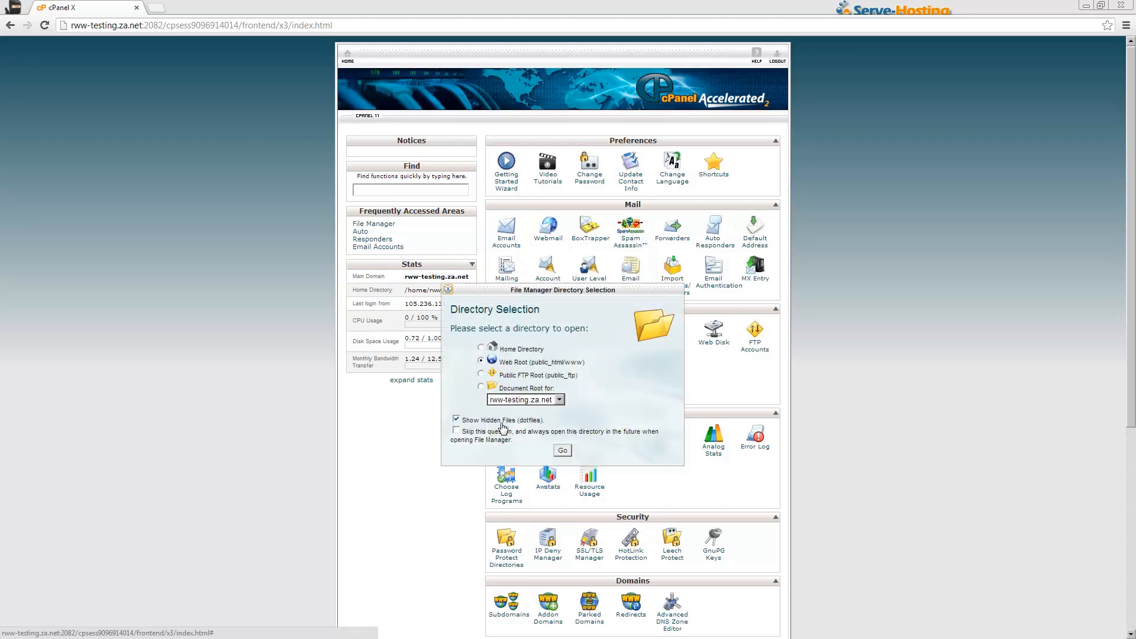
{"action": "left_click", "coordinate": [562, 450]}
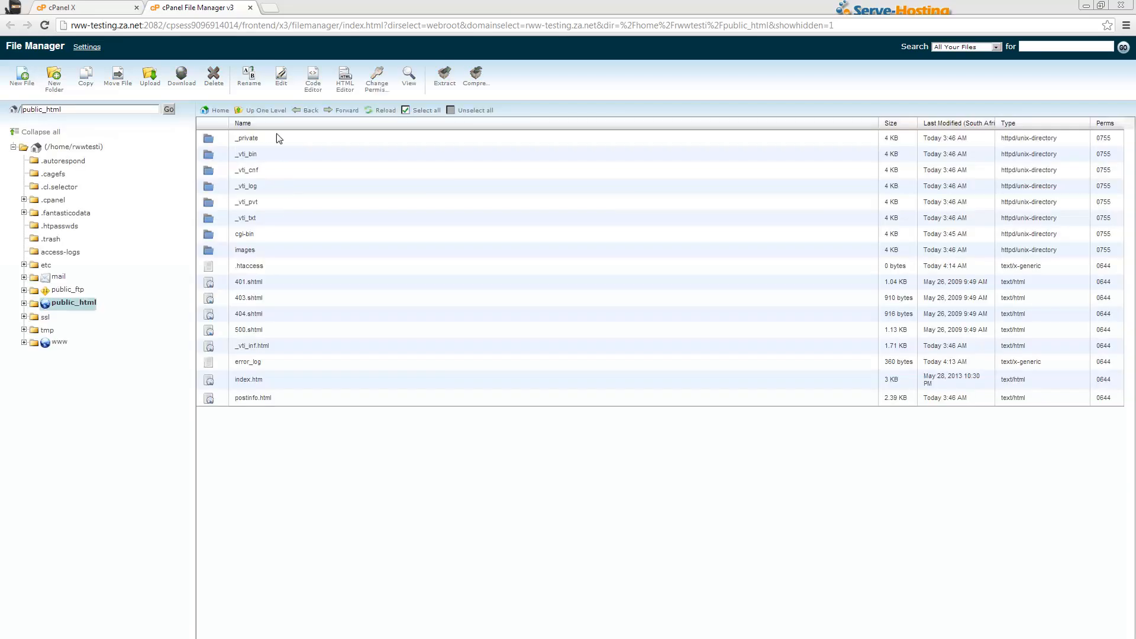
{"action": "mouse_move", "coordinate": [274, 468]}
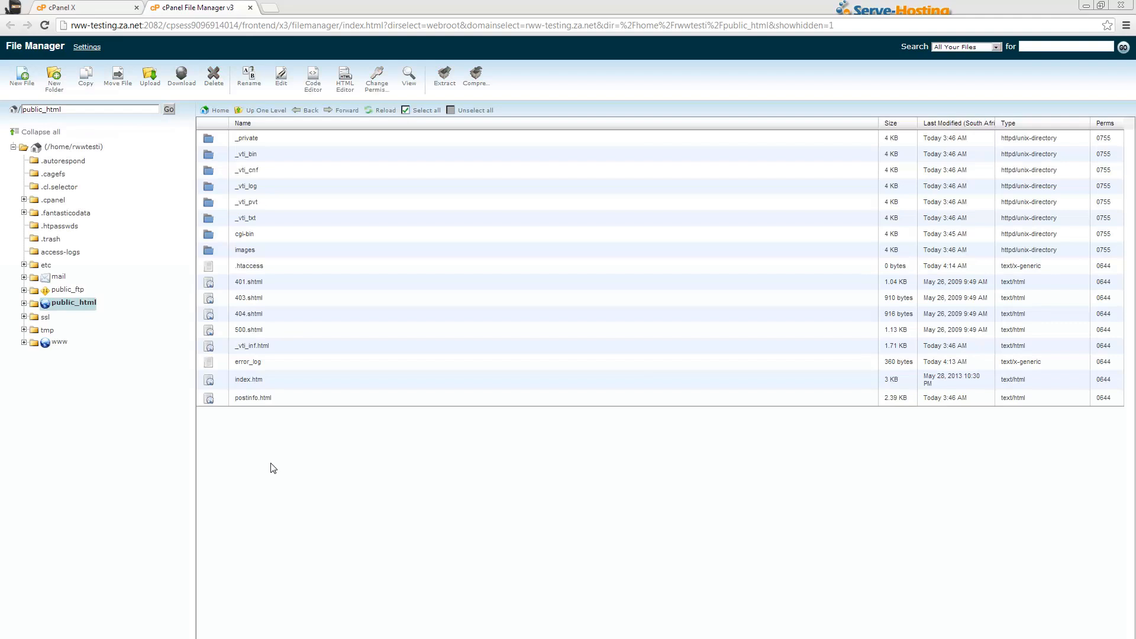
{"action": "mouse_move", "coordinate": [269, 412]}
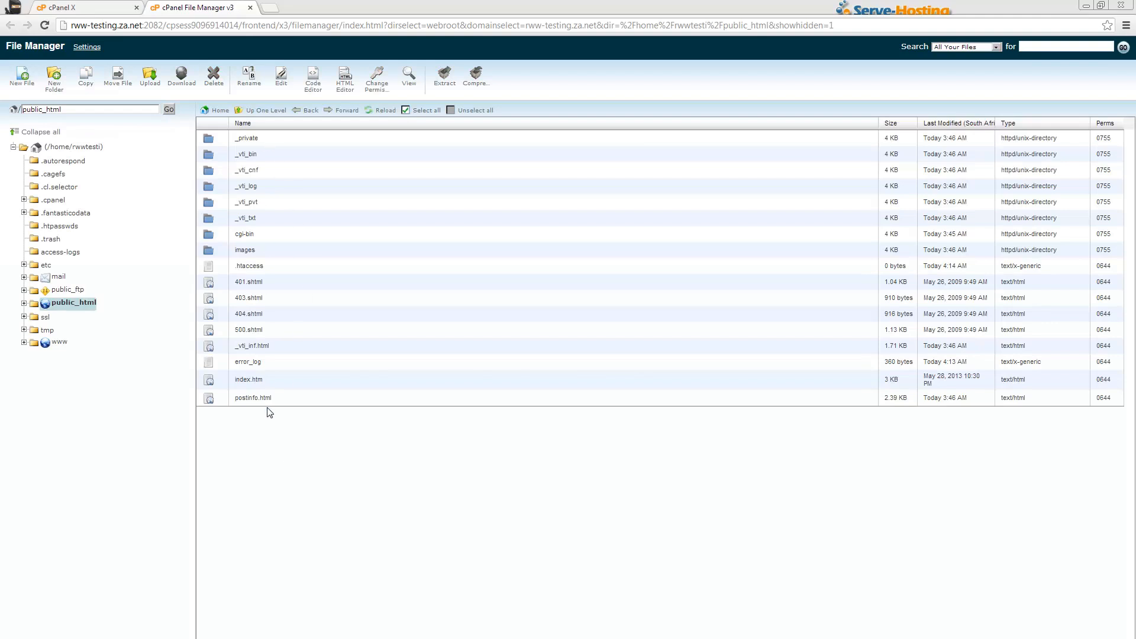
{"action": "mouse_move", "coordinate": [278, 435]}
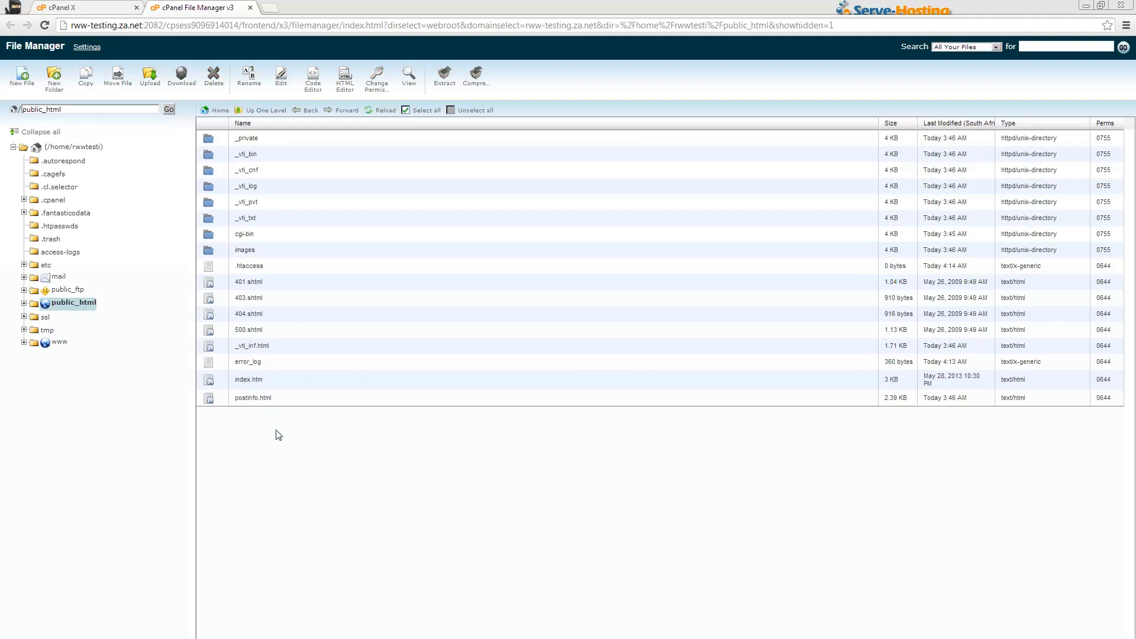
{"action": "mouse_move", "coordinate": [17, 87]}
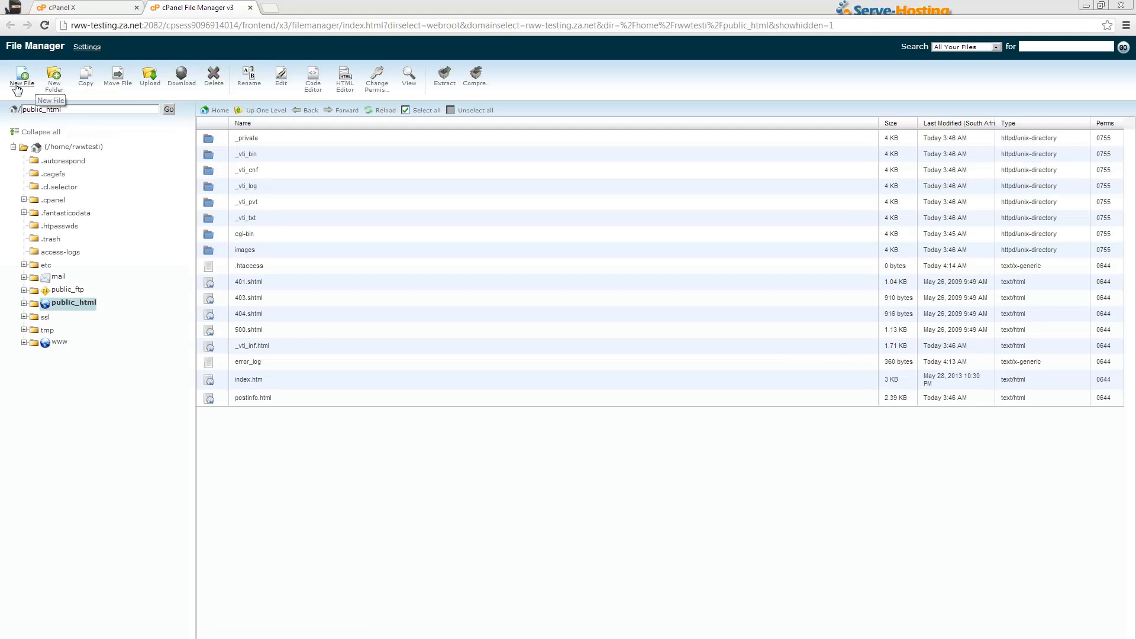
- Create an empty 0-byte file named php.ini in public_html
{"action": "left_click", "coordinate": [22, 75]}
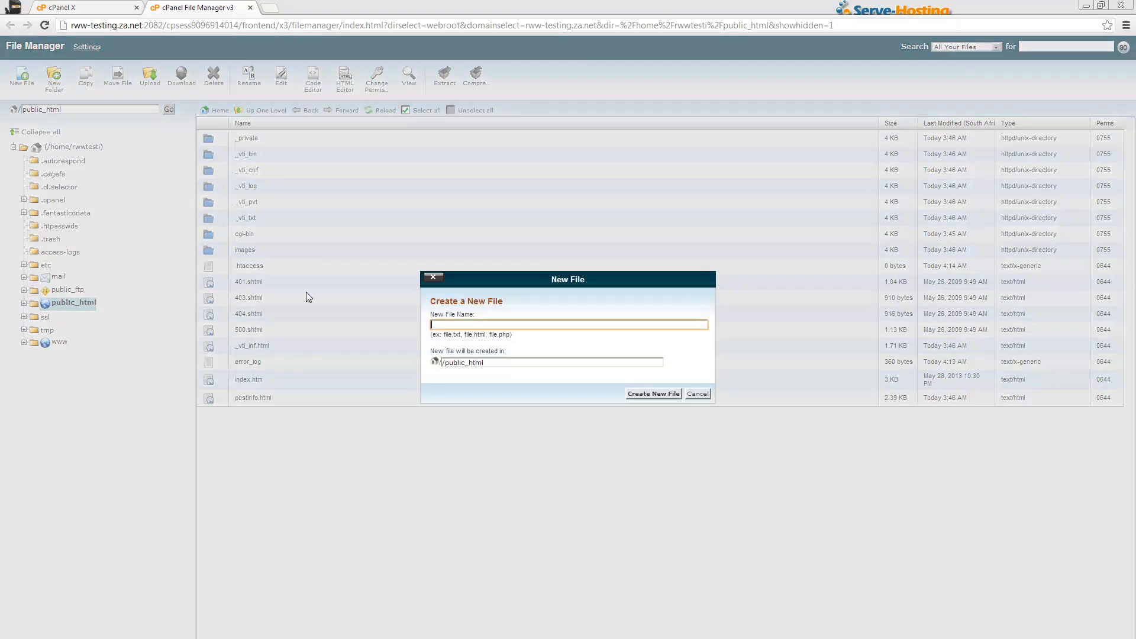
{"action": "type", "text": "RWalker"}
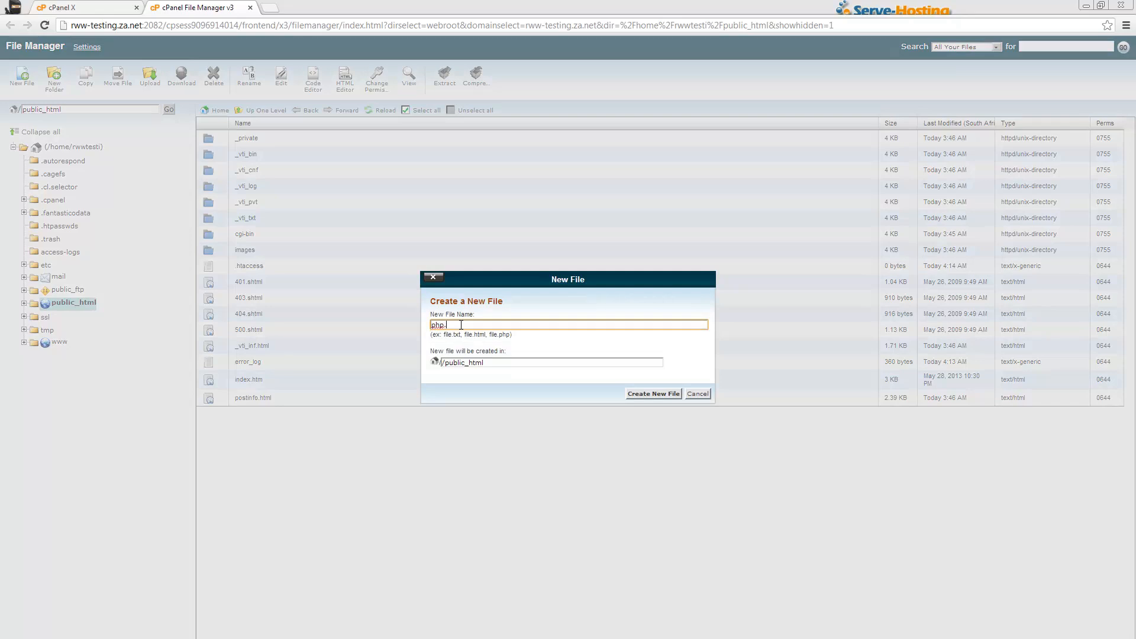
{"action": "left_click", "coordinate": [696, 394]}
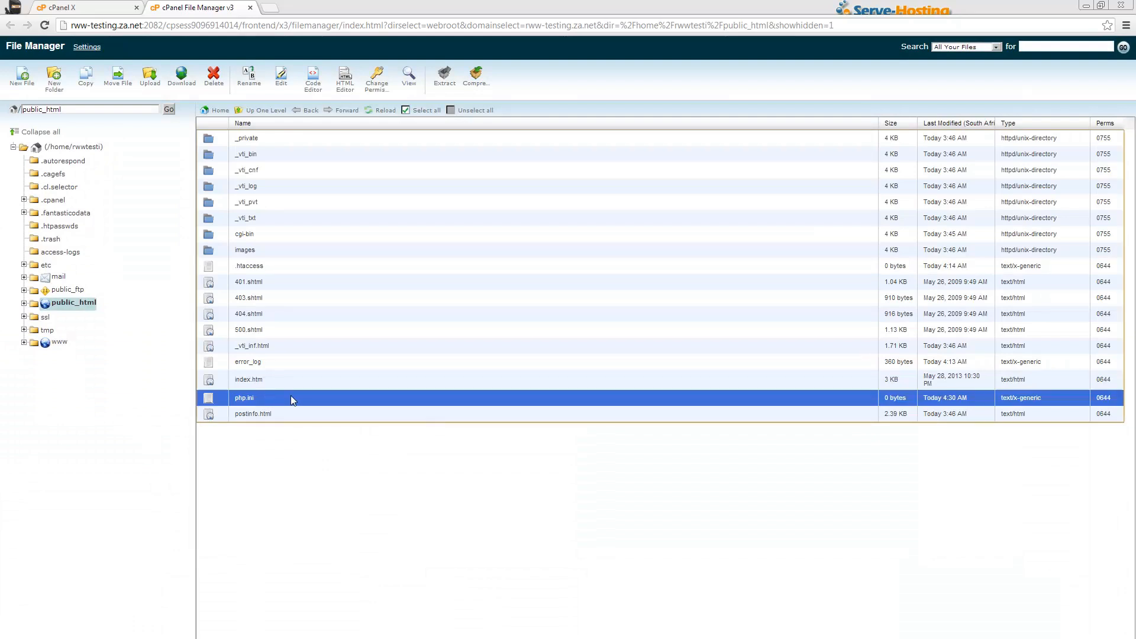
- Open php.ini in the editor, confirming the character encoding prompt
{"action": "left_click", "coordinate": [281, 78]}
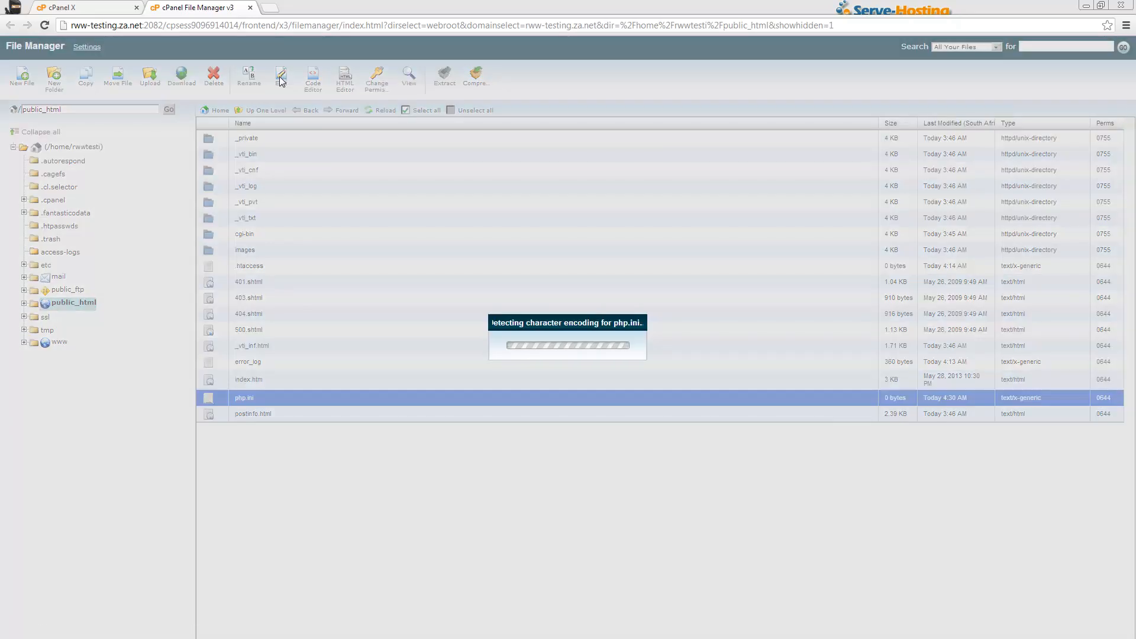
{"action": "left_click", "coordinate": [312, 77]}
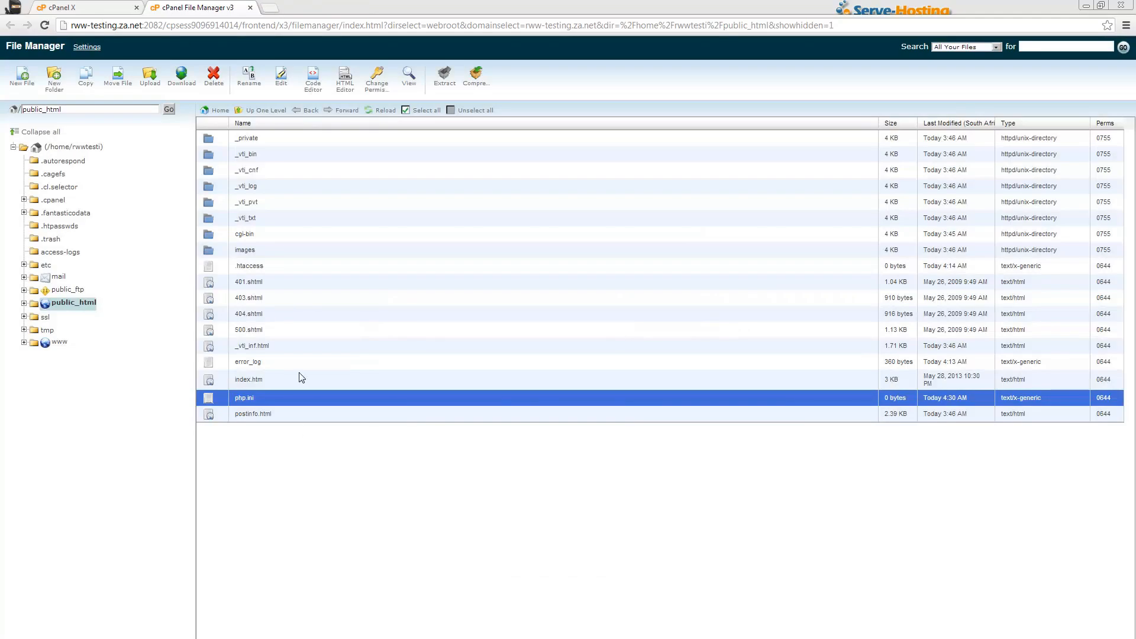
{"action": "mouse_move", "coordinate": [257, 154]}
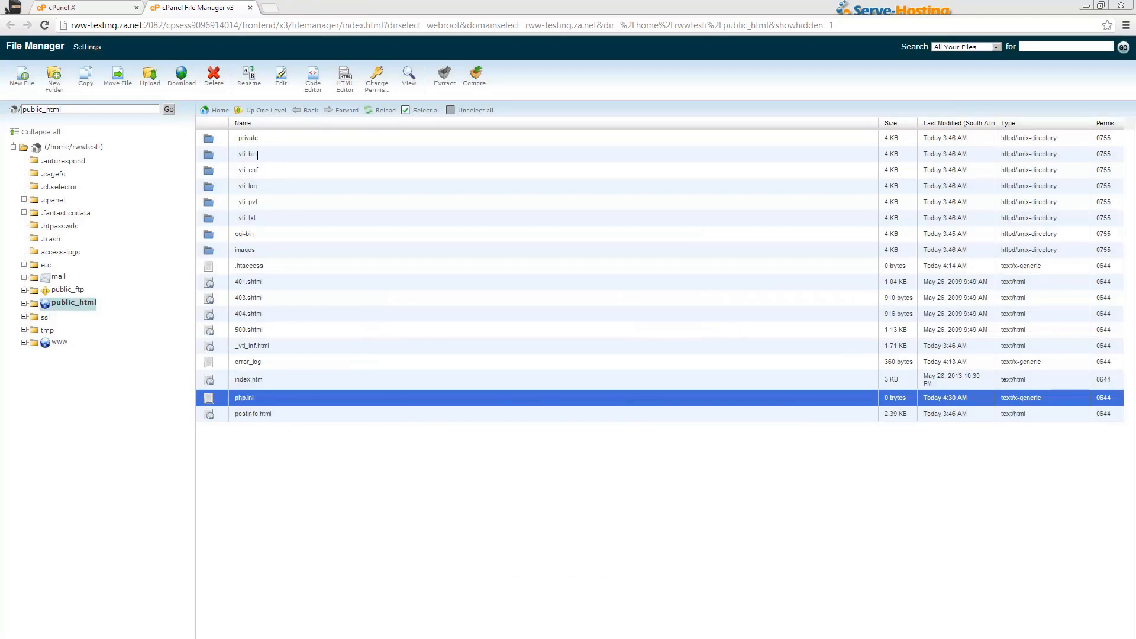
{"action": "mouse_move", "coordinate": [323, 549]}
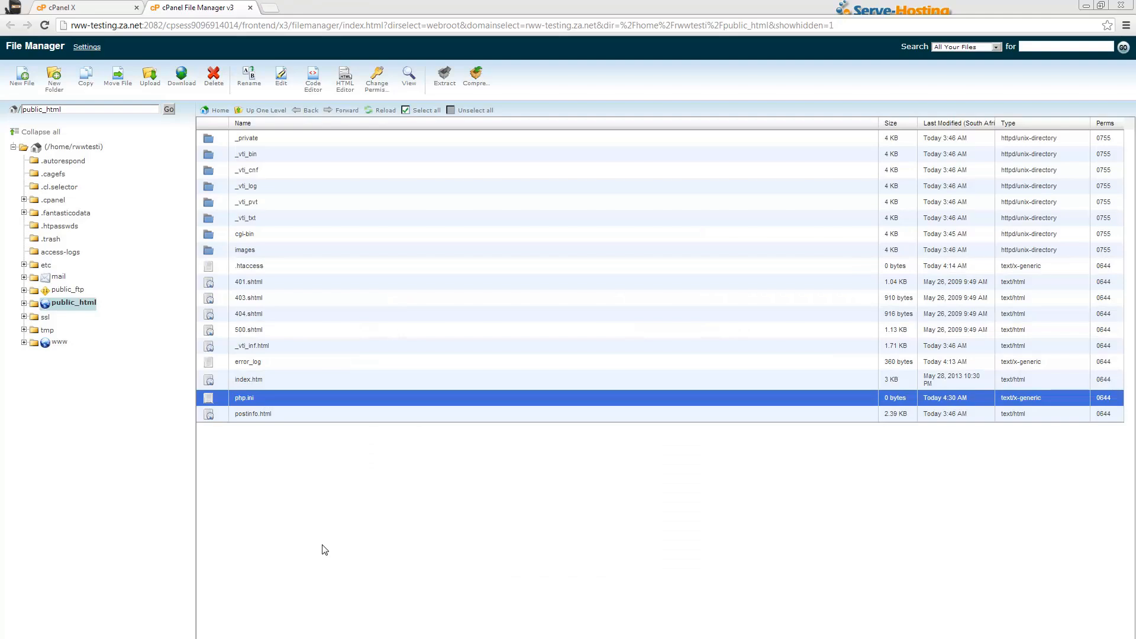
{"action": "mouse_move", "coordinate": [311, 439]}
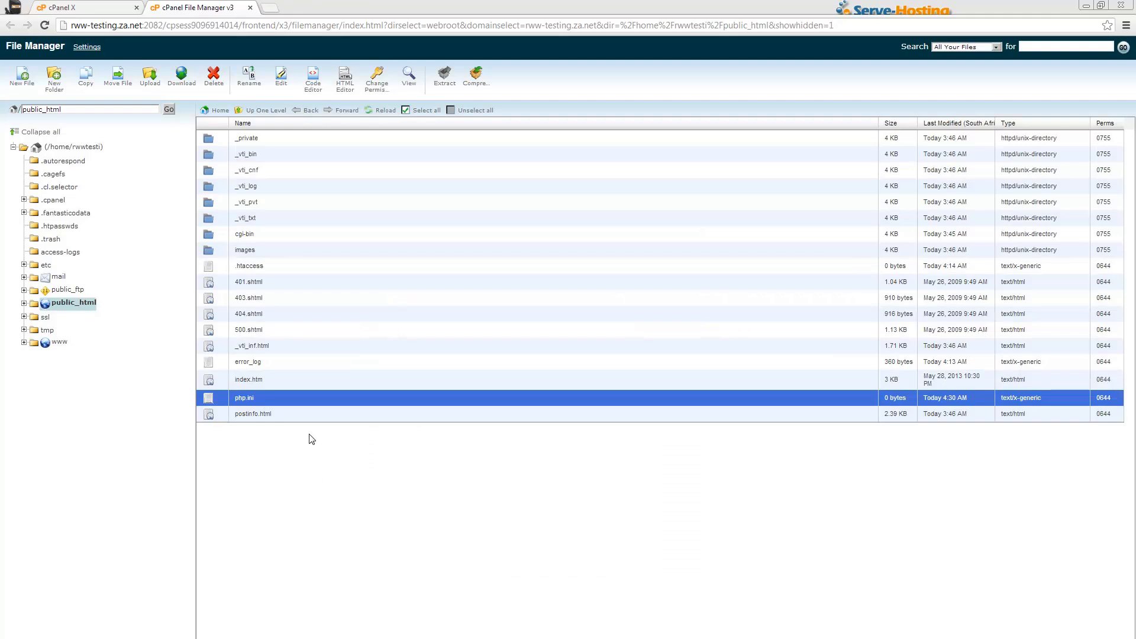